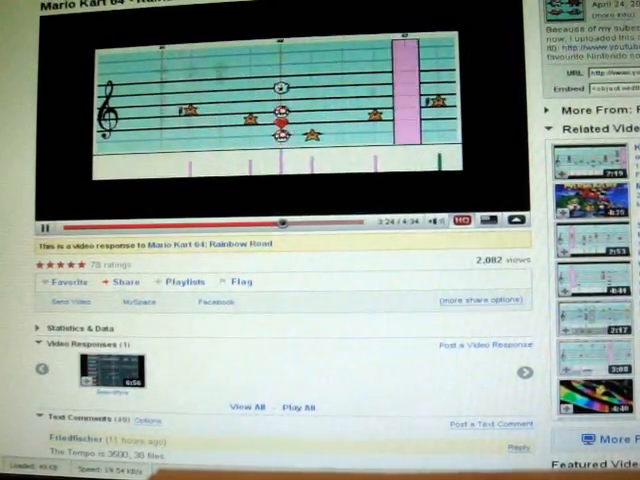
scroll("down", 3)
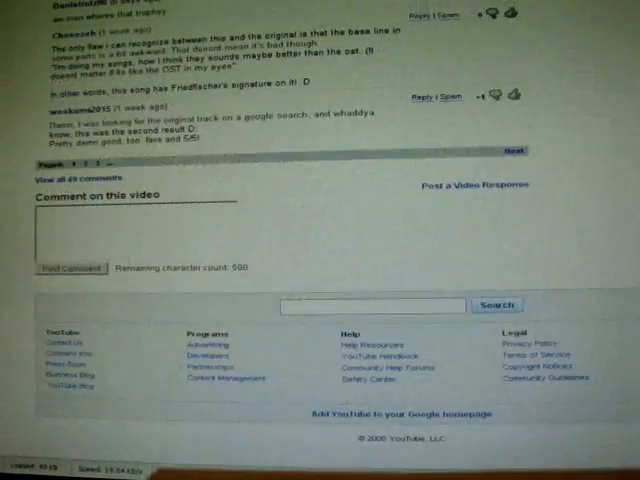